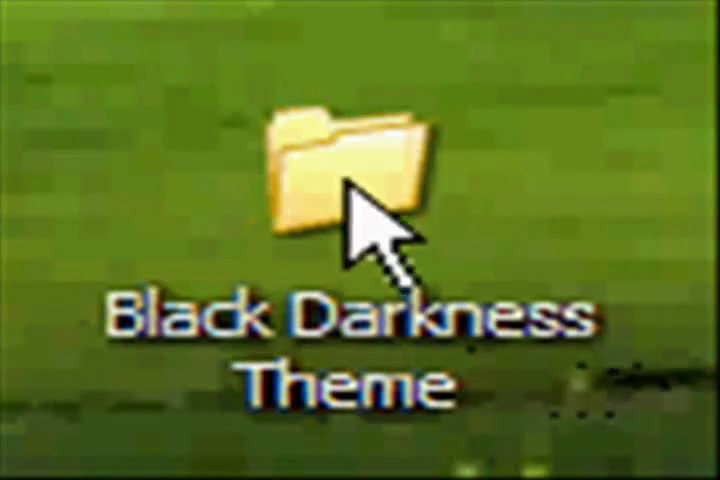
# - Open the Black Darkness Theme folder and select the LockBackground image
pyautogui.doubleClick(350, 170)
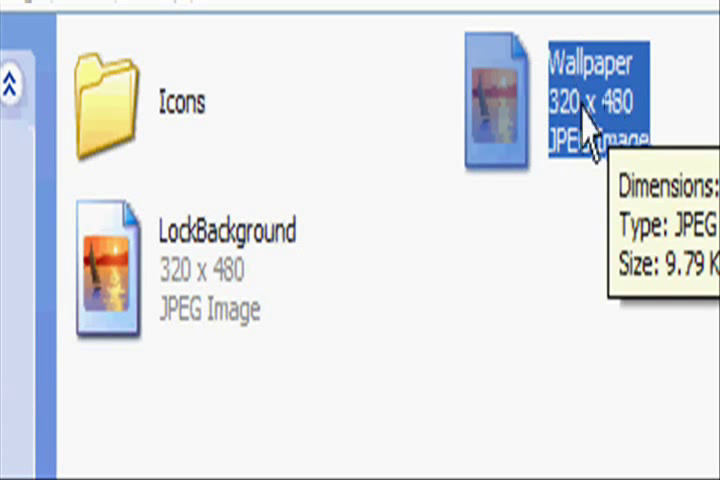
pyautogui.click(230, 275)
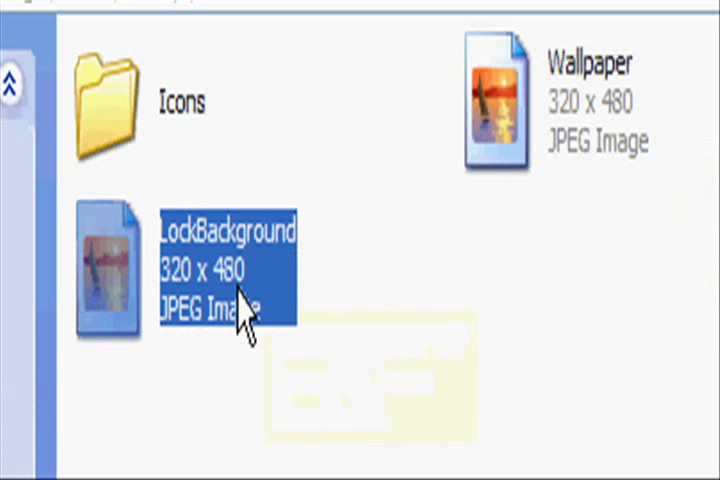
pyautogui.moveTo(608, 320)
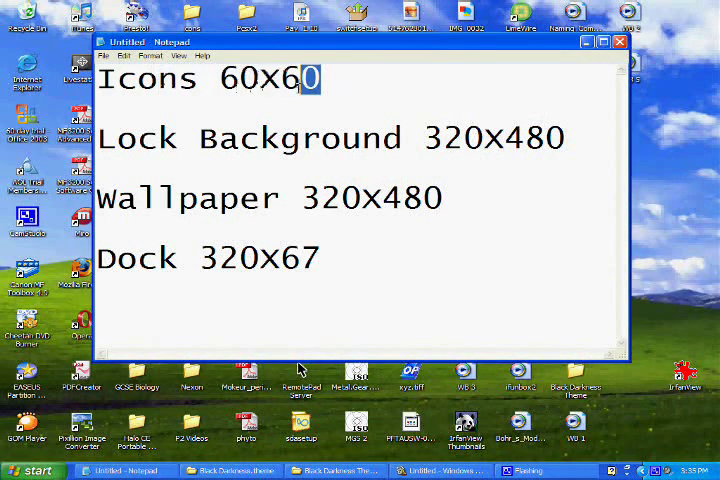
pyautogui.doubleClick(492, 138)
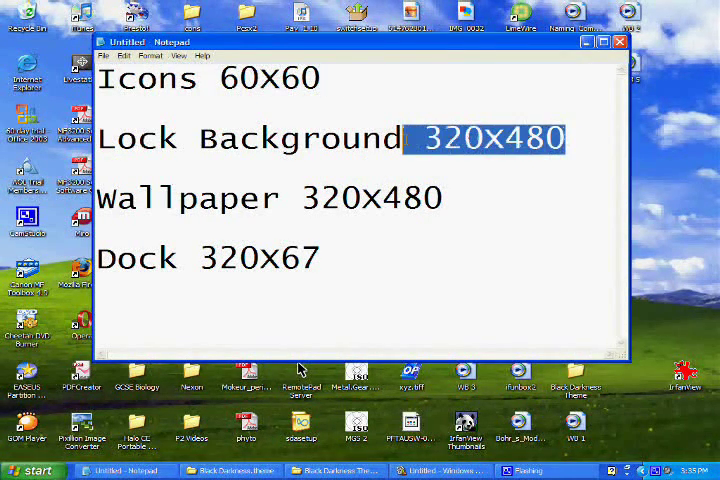
pyautogui.click(343, 163)
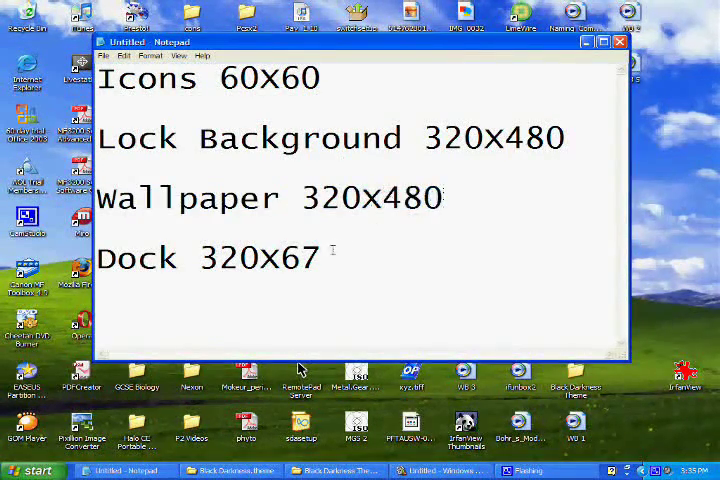
pyautogui.doubleClick(290, 258)
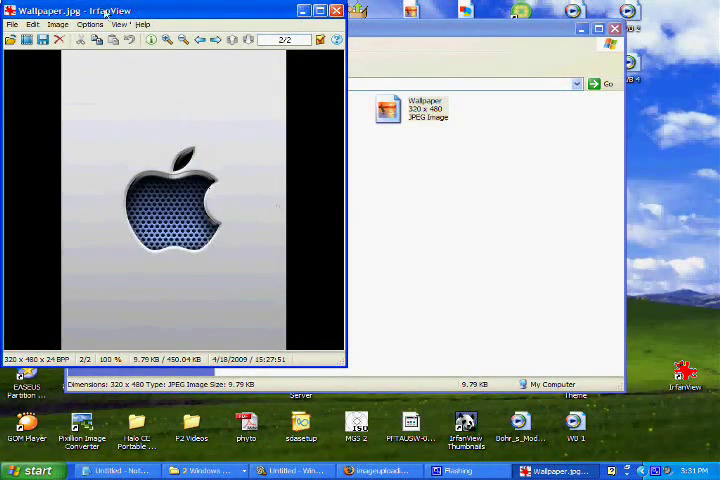
# - Browse IrfanView's Image menu resize options for the 320 x 480 Wallpaper
pyautogui.click(57, 24)
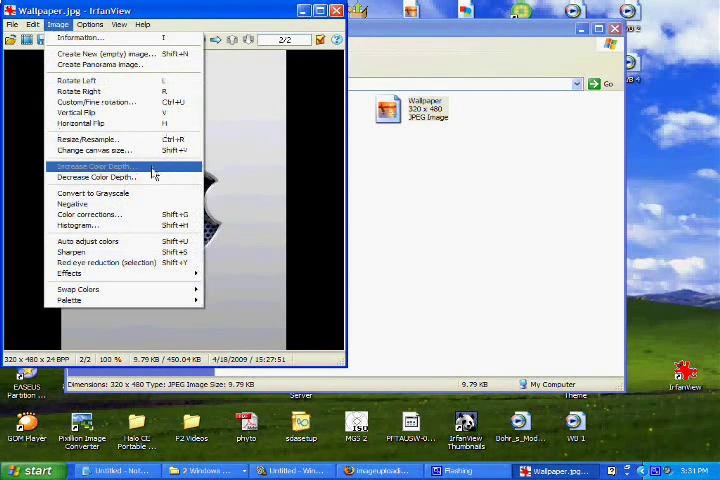
pyautogui.click(88, 138)
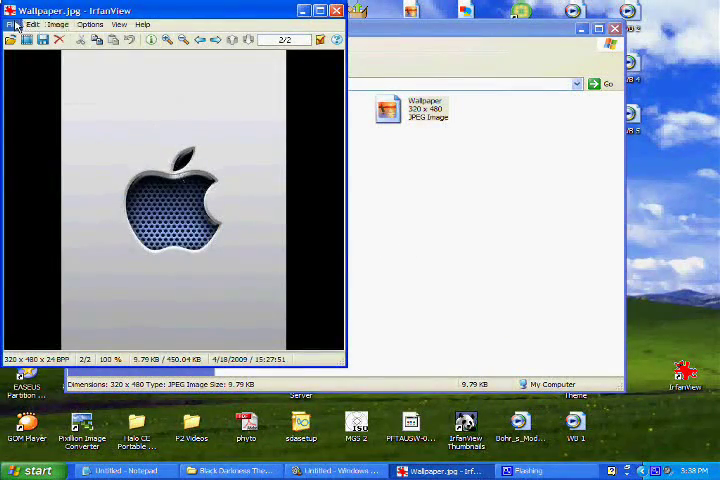
# - Start saving Wallpaper as a PNG via Save as and the format list
pyautogui.click(13, 24)
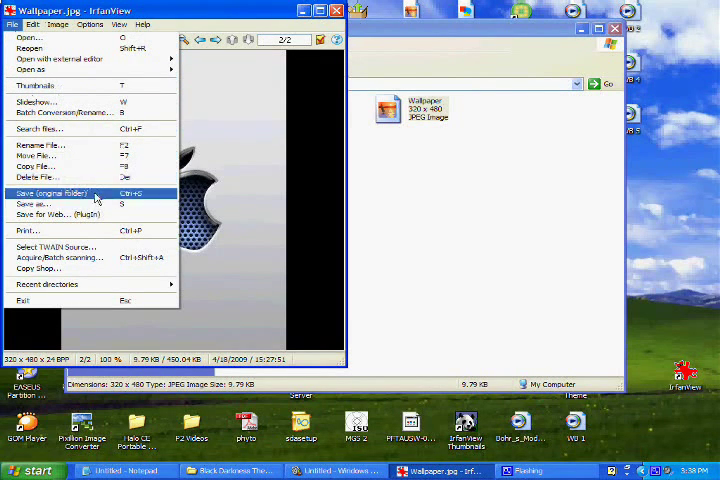
pyautogui.click(33, 203)
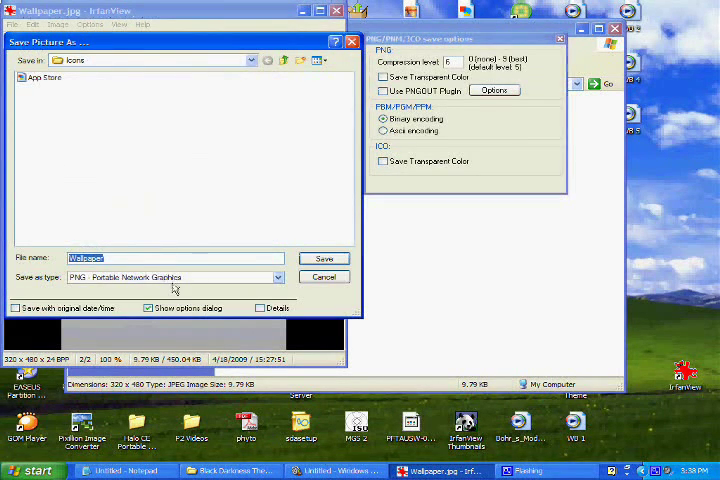
pyautogui.click(277, 277)
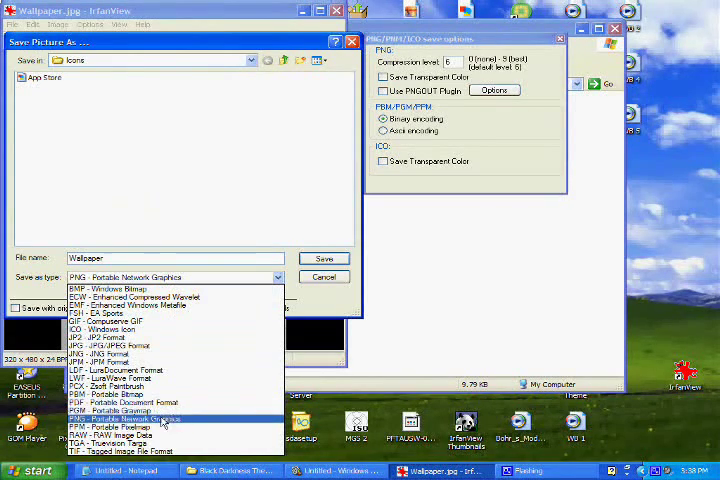
pyautogui.moveTo(168, 421)
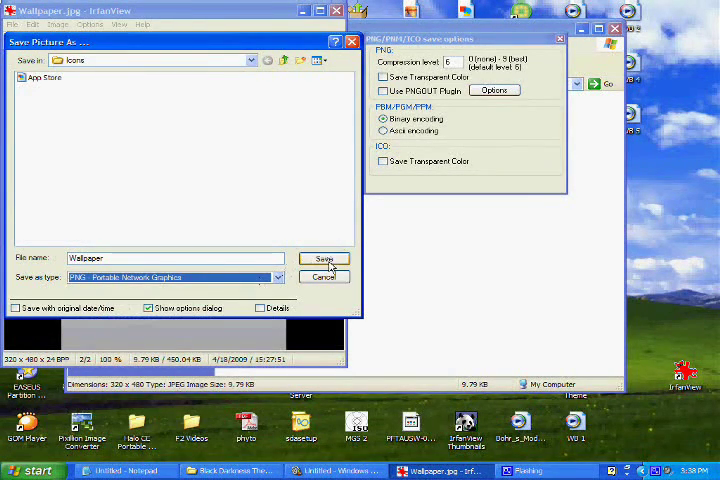
pyautogui.moveTo(335, 155)
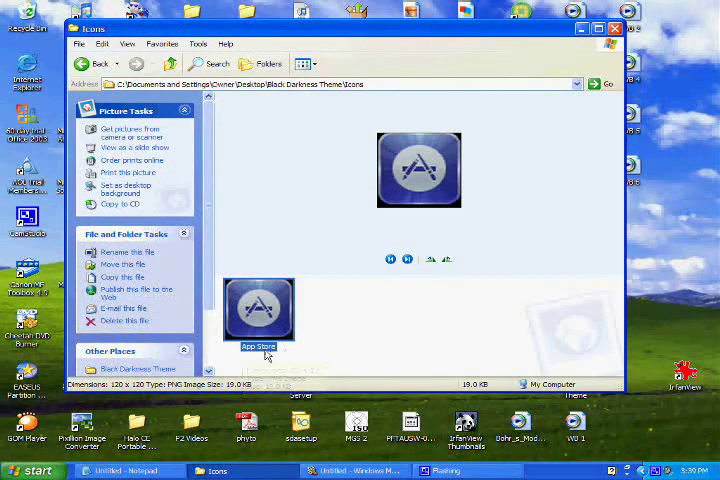
pyautogui.moveTo(260, 315)
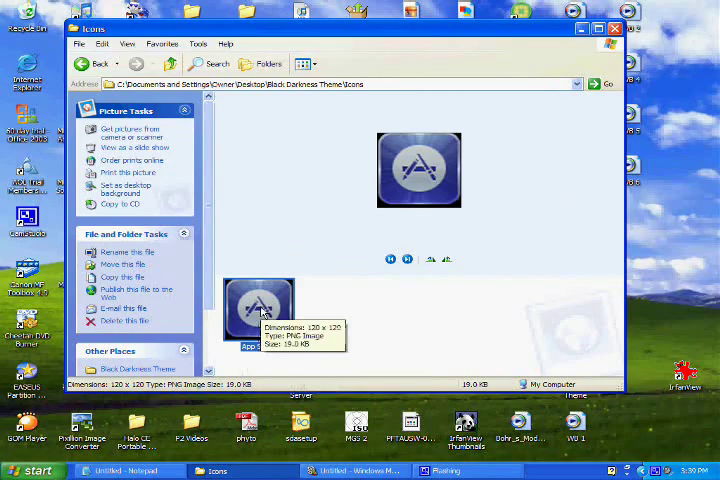
# - Open the 120 x 120 App Store.png icon in IrfanView
pyautogui.doubleClick(258, 308)
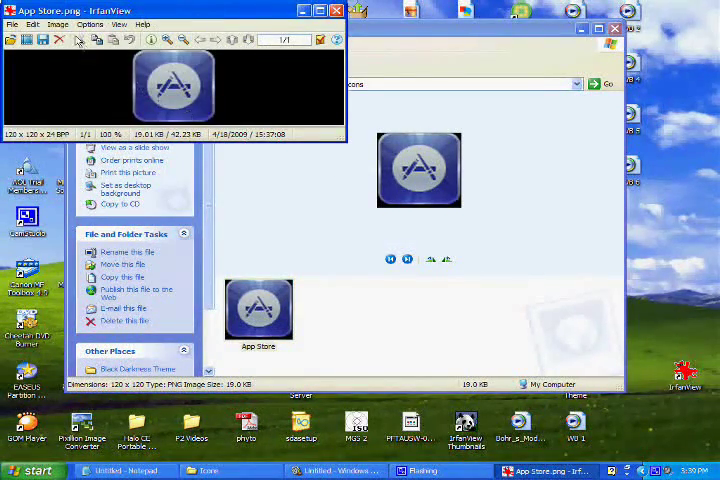
# - Resize the App Store icon to 60 x 60 pixels with Resize/Resample
pyautogui.click(57, 24)
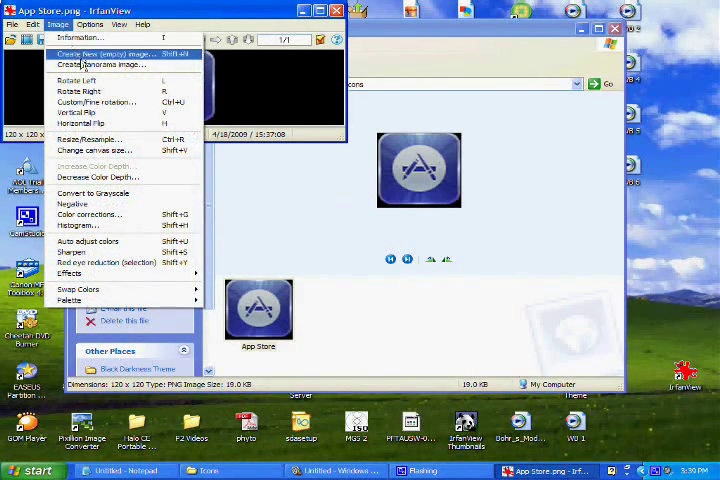
pyautogui.click(90, 138)
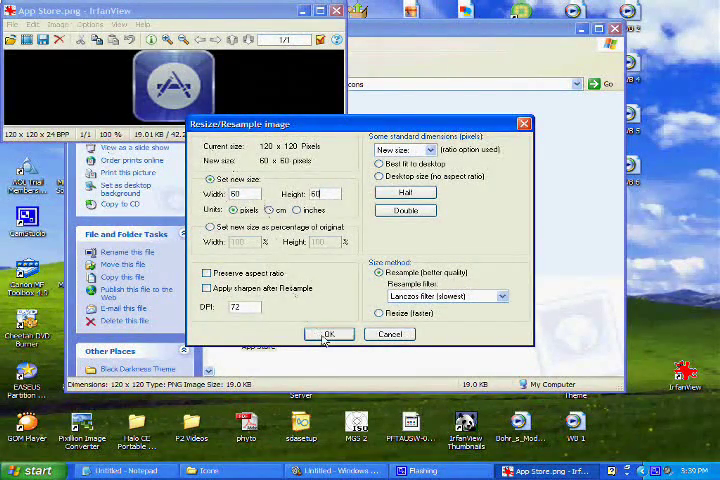
pyautogui.click(329, 334)
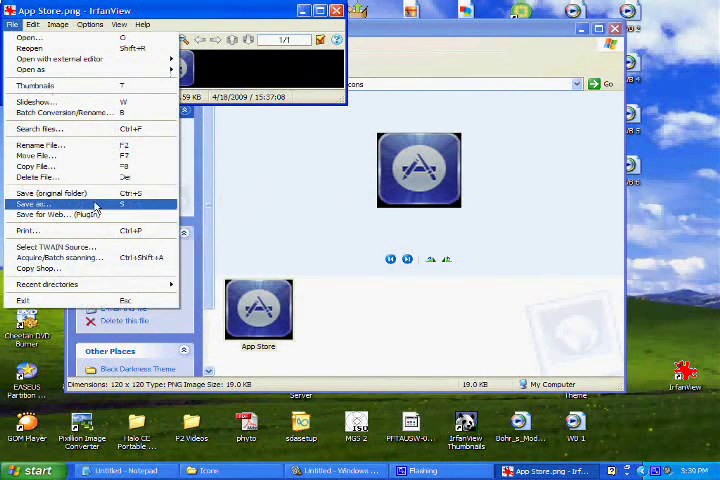
# - Save the resized icon as App Store PNG in the Icons folder
pyautogui.click(35, 203)
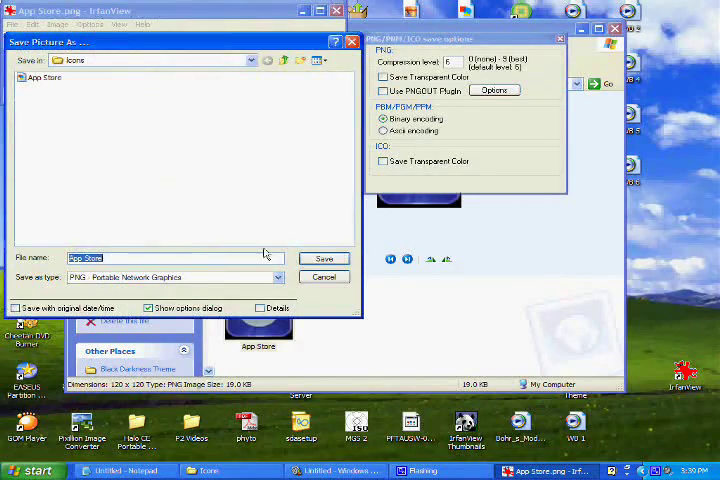
pyautogui.click(324, 258)
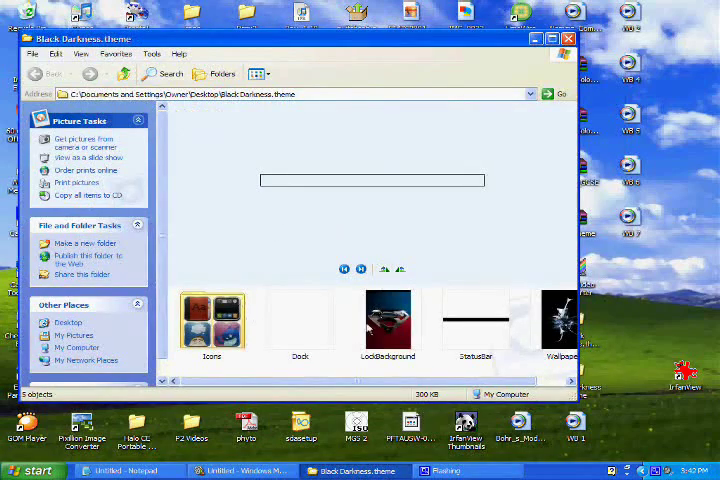
# - Open Black Darkness.theme's Icons folder, browse its 260 icons, then close it
pyautogui.click(300, 318)
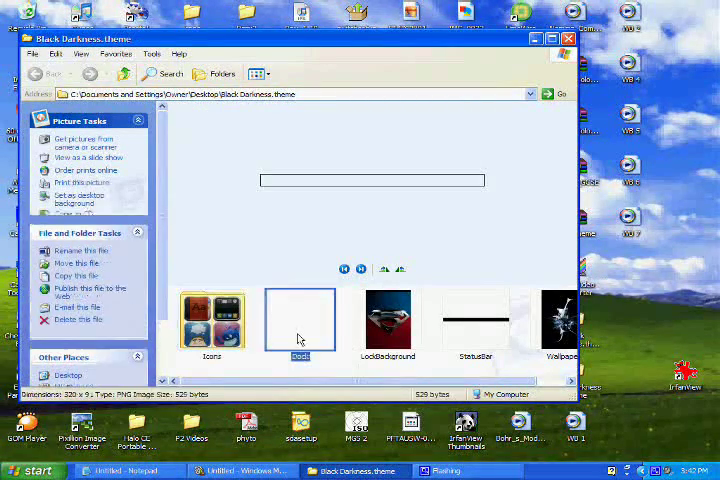
pyautogui.click(475, 320)
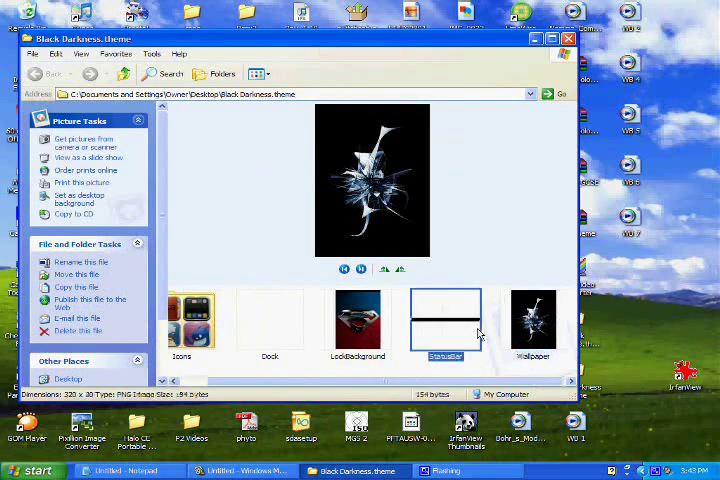
pyautogui.click(210, 318)
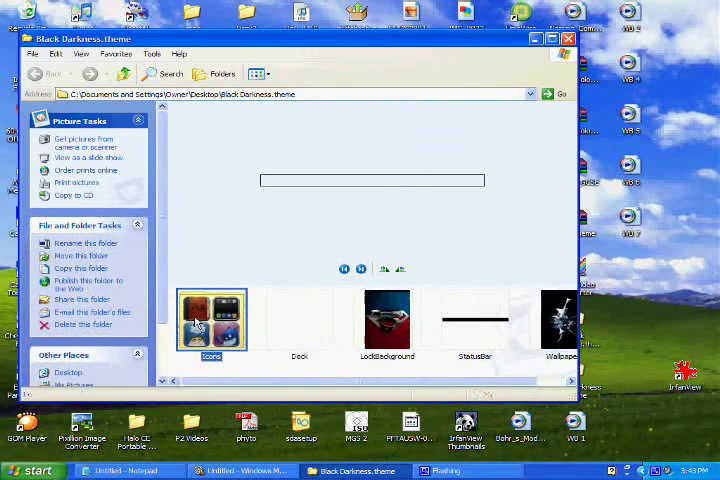
pyautogui.doubleClick(211, 320)
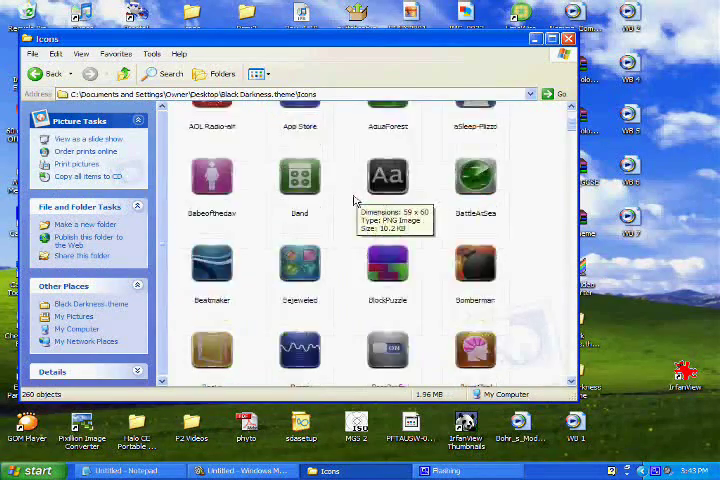
pyautogui.scroll(-3)
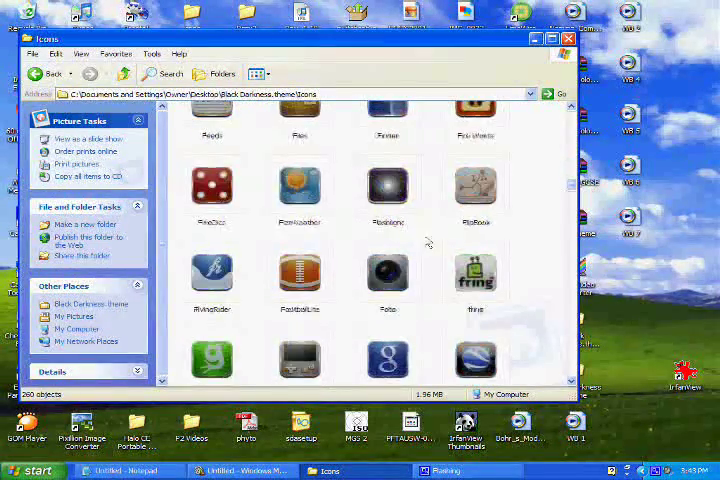
pyautogui.scroll(-3)
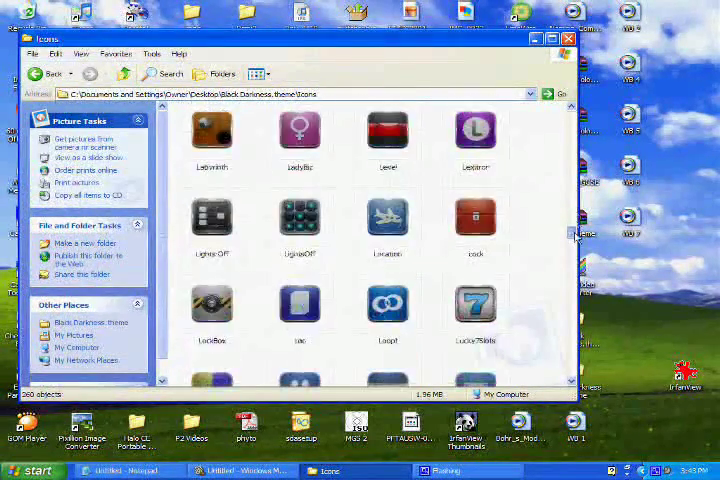
pyautogui.scroll(-3)
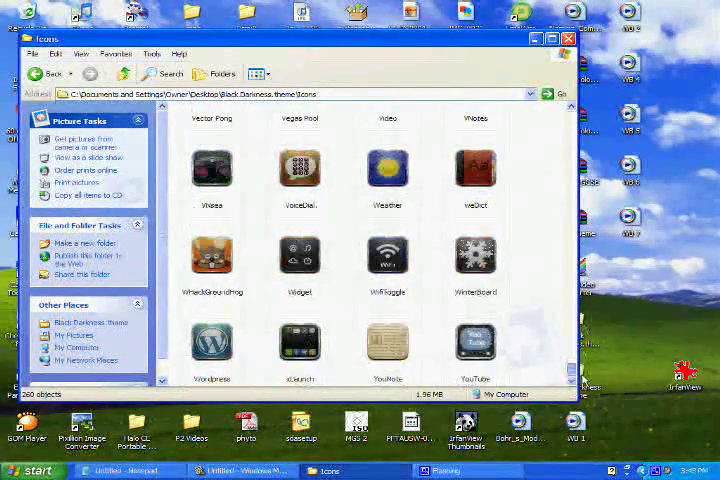
pyautogui.scroll(3)
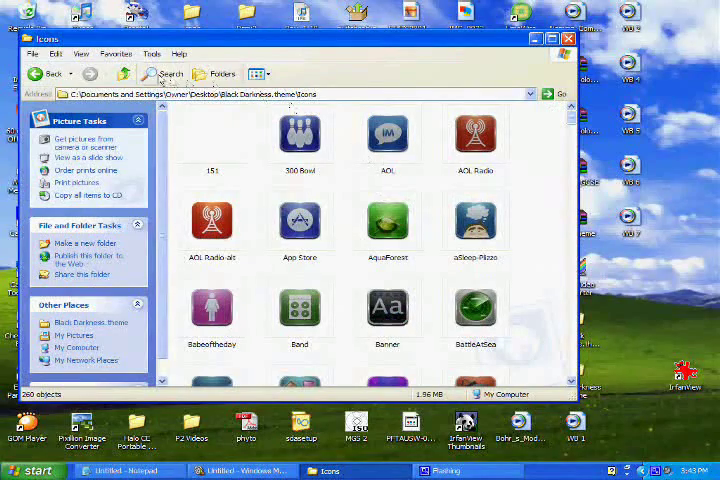
pyautogui.click(123, 73)
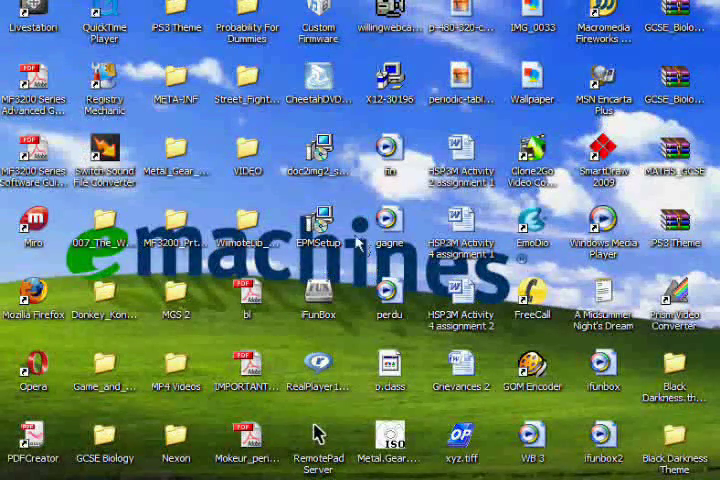
pyautogui.moveTo(365, 335)
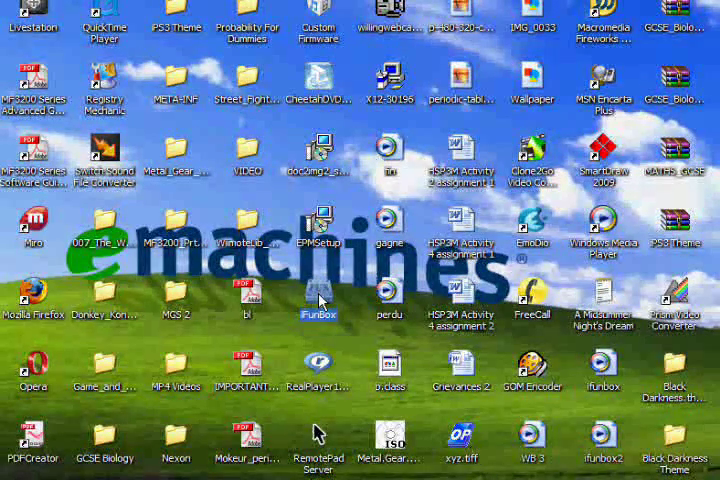
# - Launch i-FunBox from the desktop shortcut
pyautogui.doubleClick(318, 300)
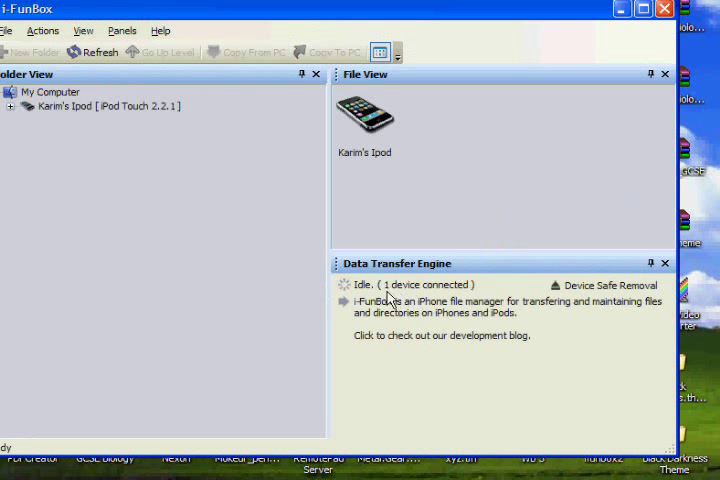
# - Expand Karim's iPod > Raw File System > Library and open Themes
pyautogui.click(50, 91)
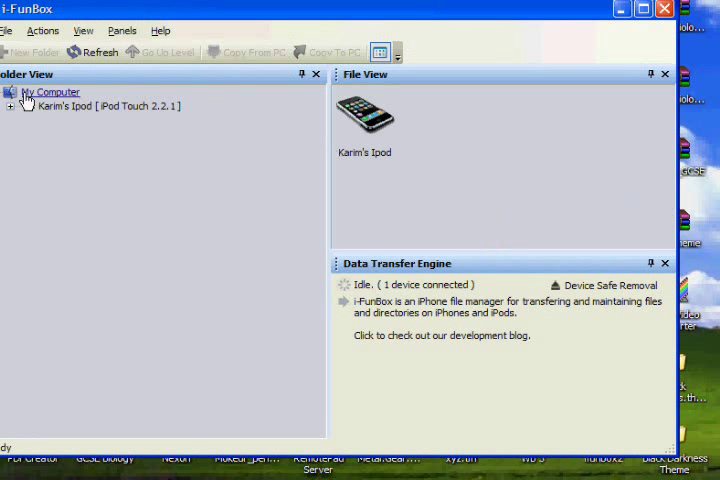
pyautogui.click(10, 106)
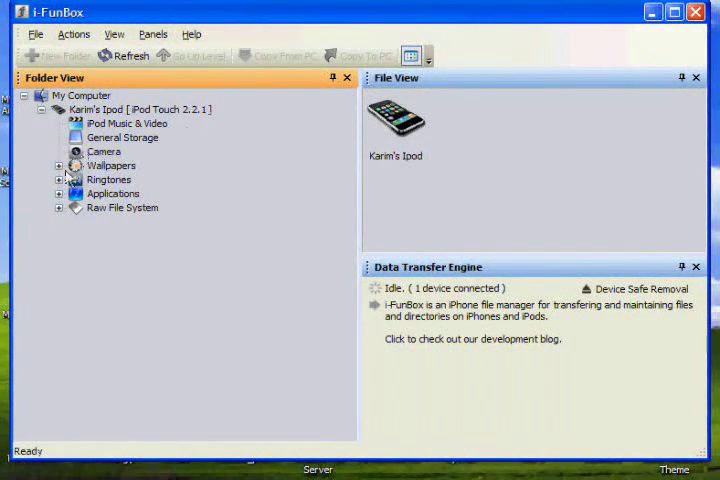
pyautogui.click(58, 207)
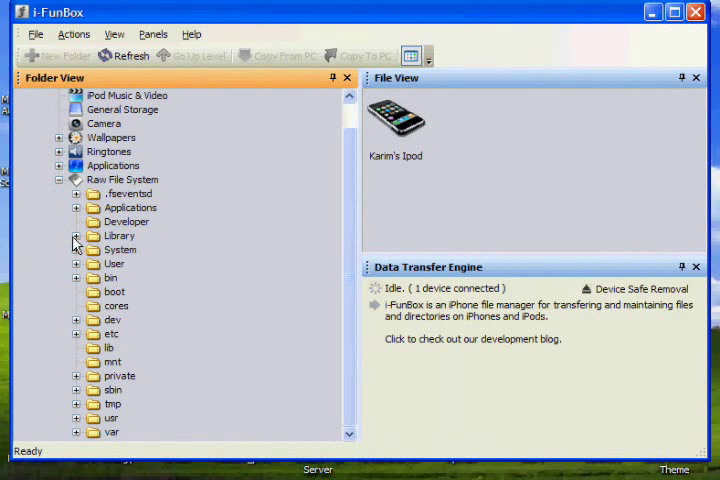
pyautogui.click(76, 235)
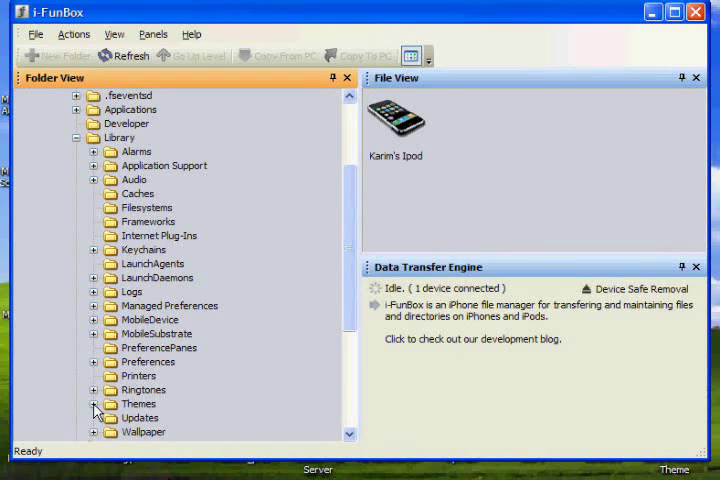
pyautogui.click(94, 404)
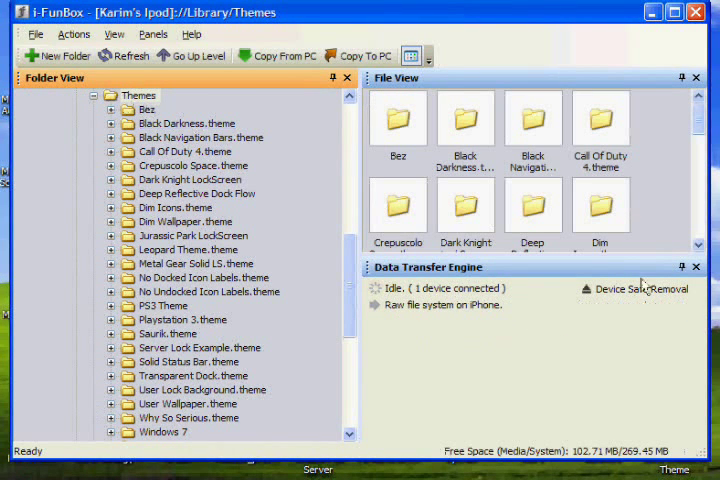
pyautogui.moveTo(570, 37)
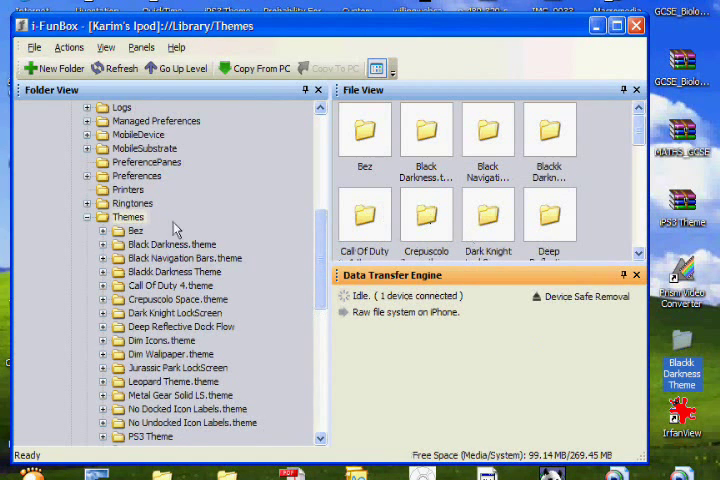
# - Open Blackk Darkness Theme, then its Icons folder listing Band.png and Banner.png
pyautogui.click(174, 272)
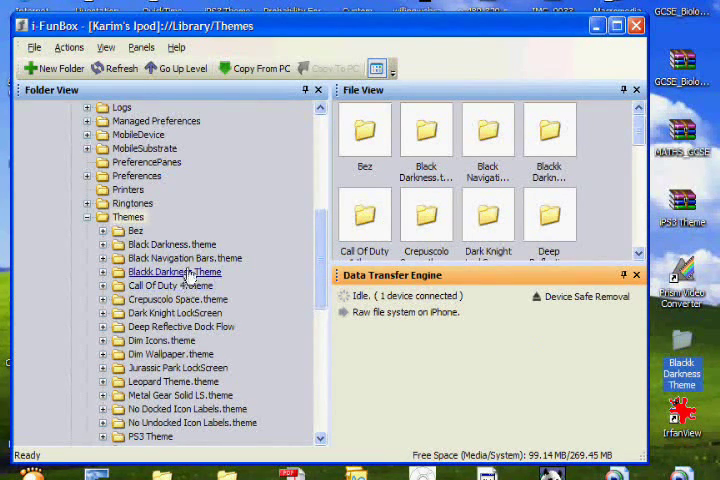
pyautogui.doubleClick(174, 271)
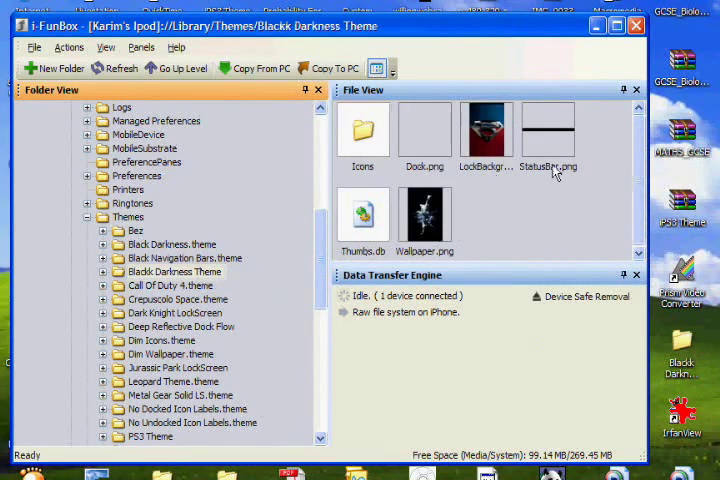
pyautogui.click(362, 130)
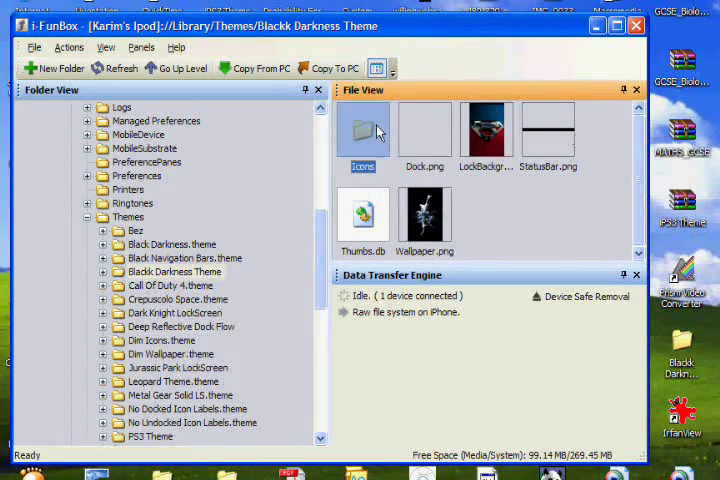
pyautogui.doubleClick(362, 128)
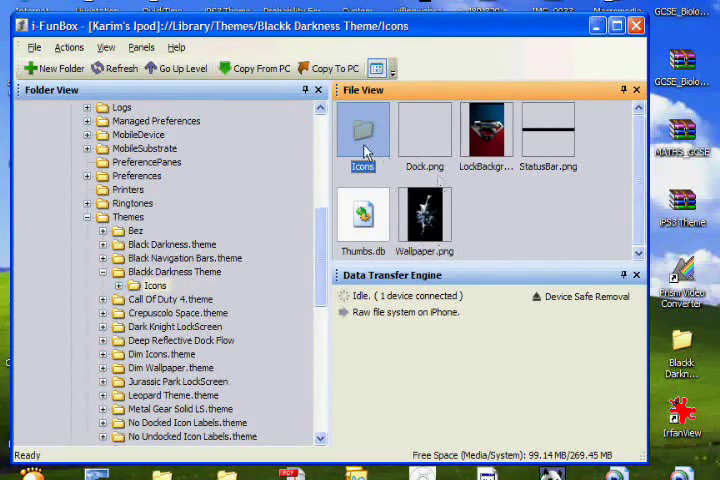
pyautogui.doubleClick(362, 128)
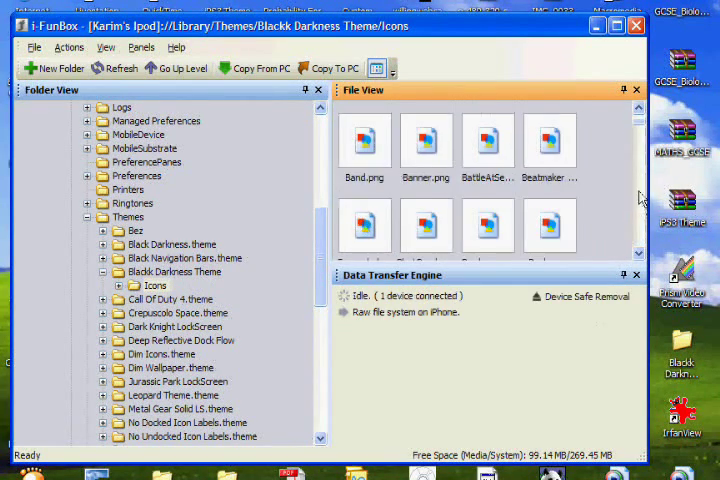